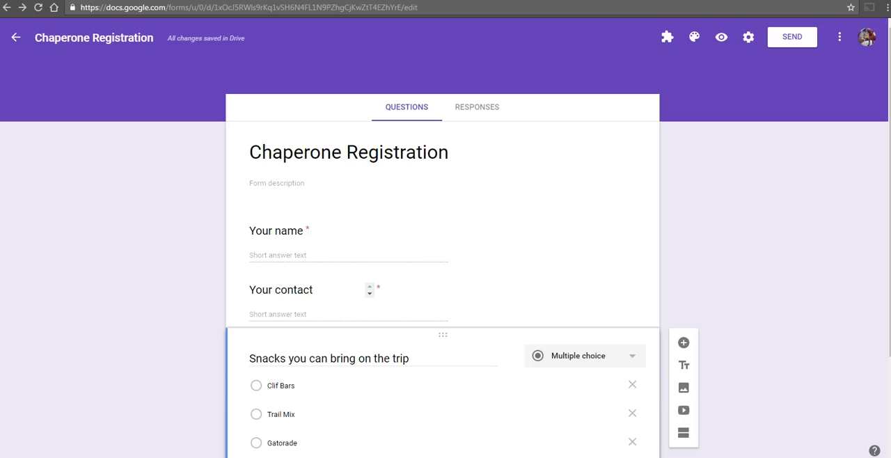
mouse_move(489, 234)
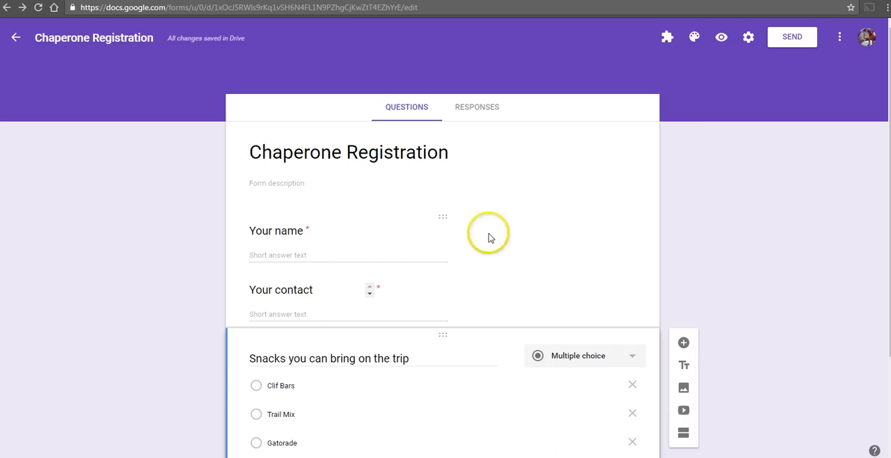
mouse_move(274, 255)
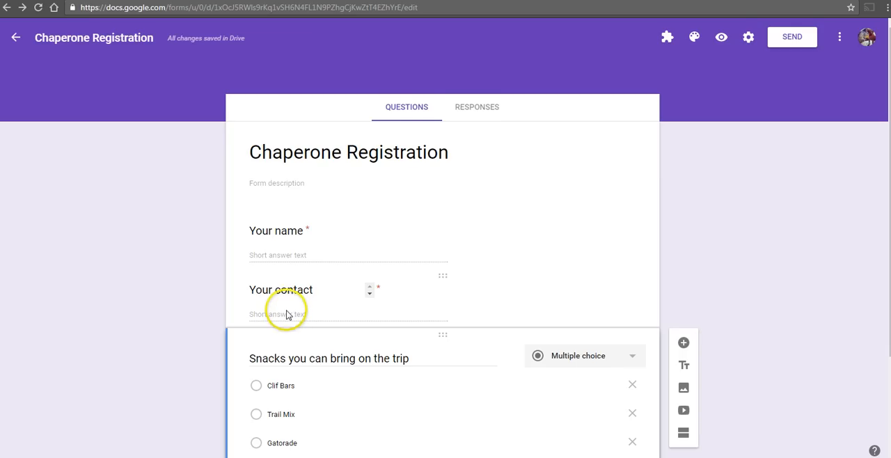
- Browse the add-ons store from the form's options menu and return to the editor
scroll("down", 3)
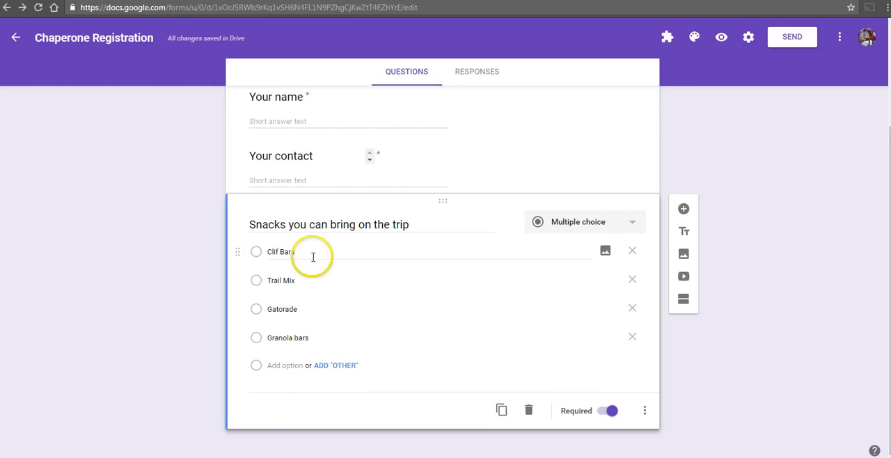
mouse_move(328, 269)
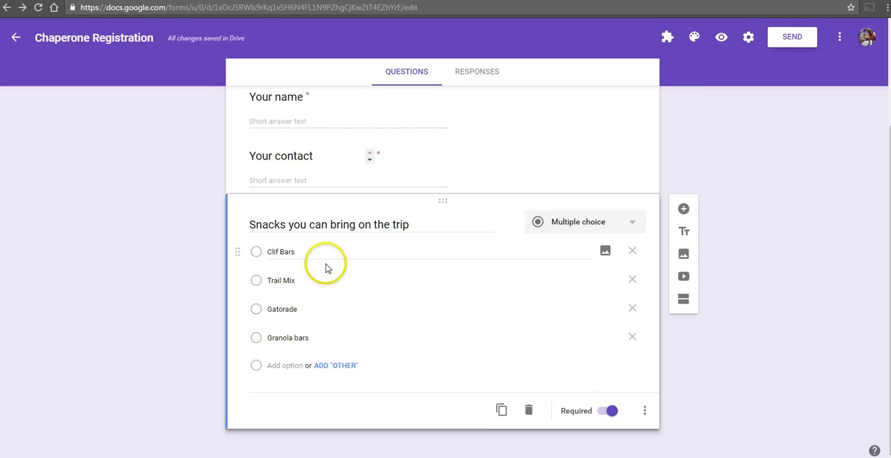
scroll("up", 3)
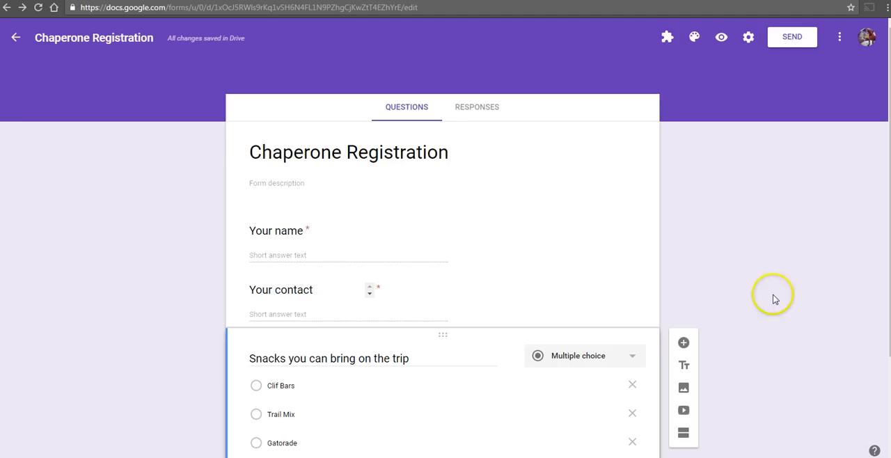
mouse_move(667, 37)
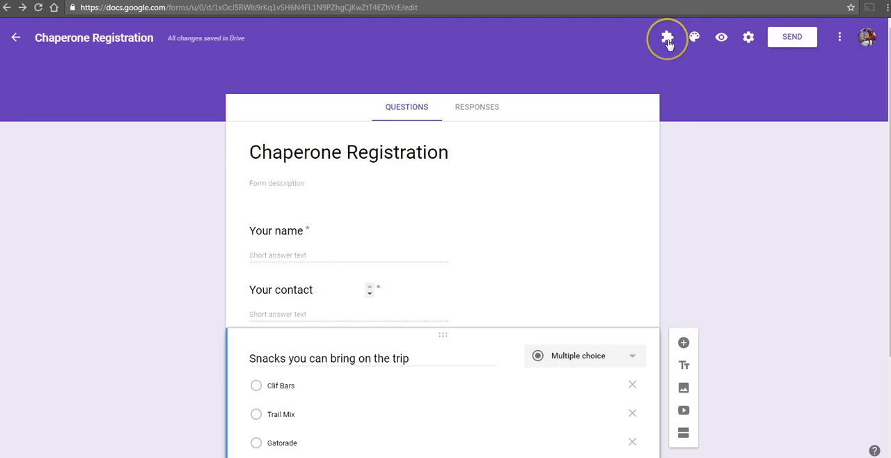
left_click(666, 36)
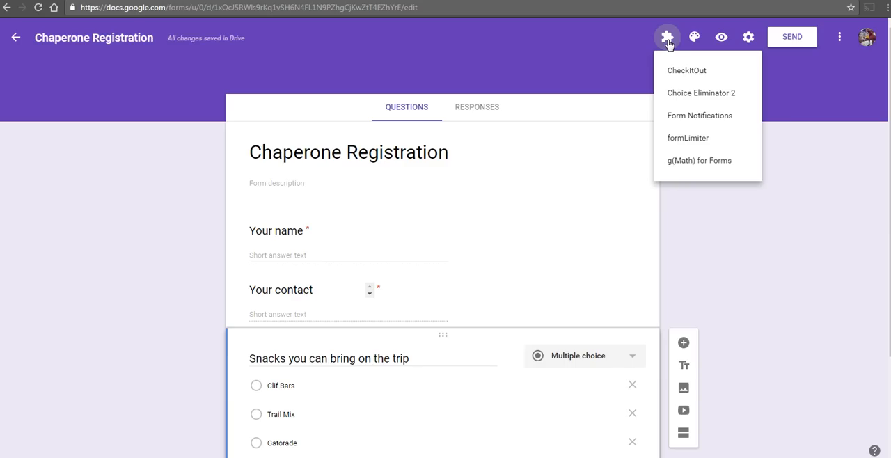
mouse_move(699, 115)
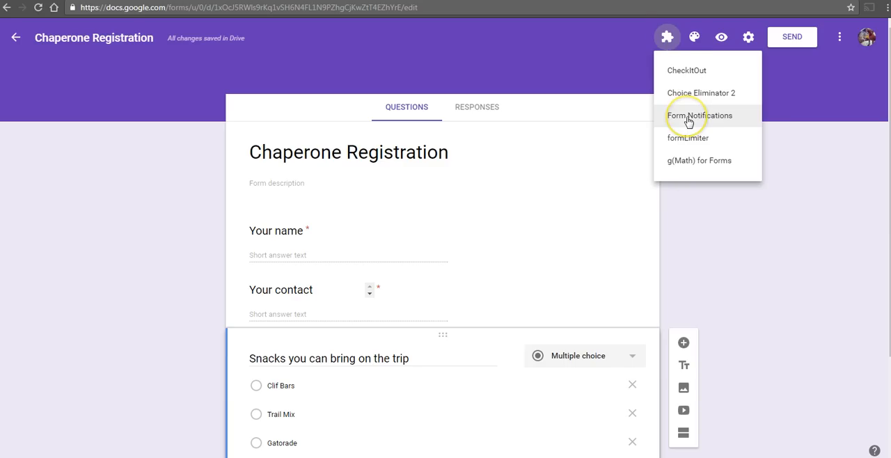
mouse_move(687, 137)
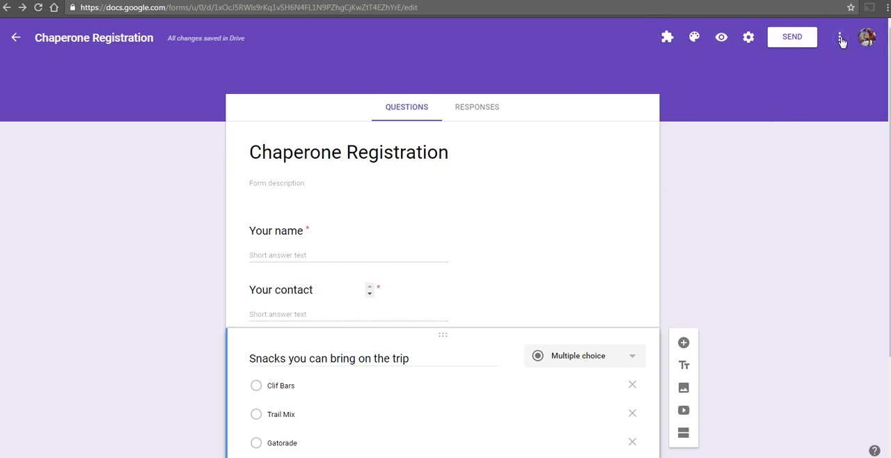
left_click(839, 37)
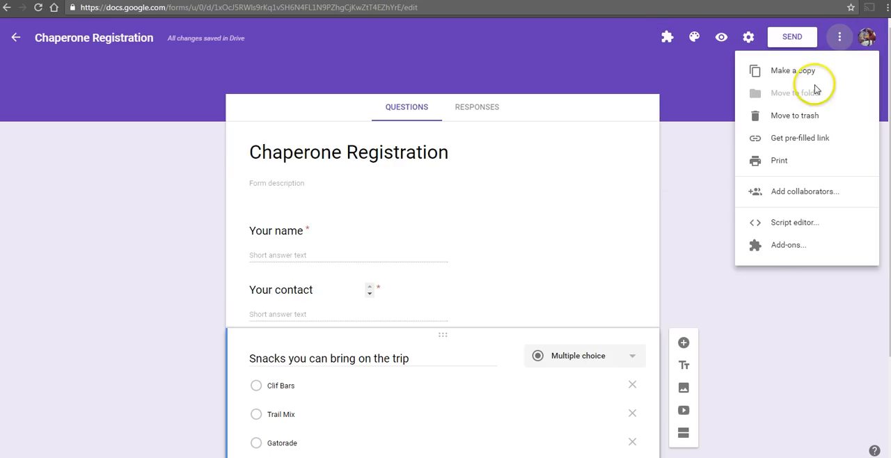
left_click(788, 245)
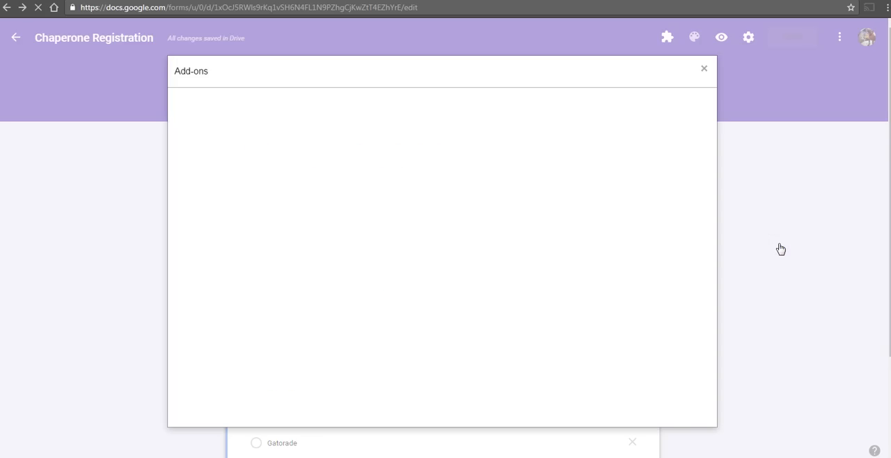
mouse_move(410, 299)
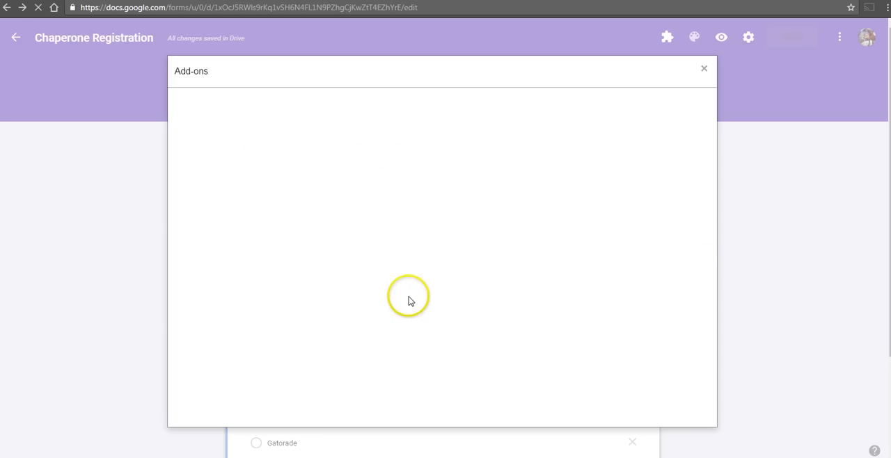
mouse_move(401, 267)
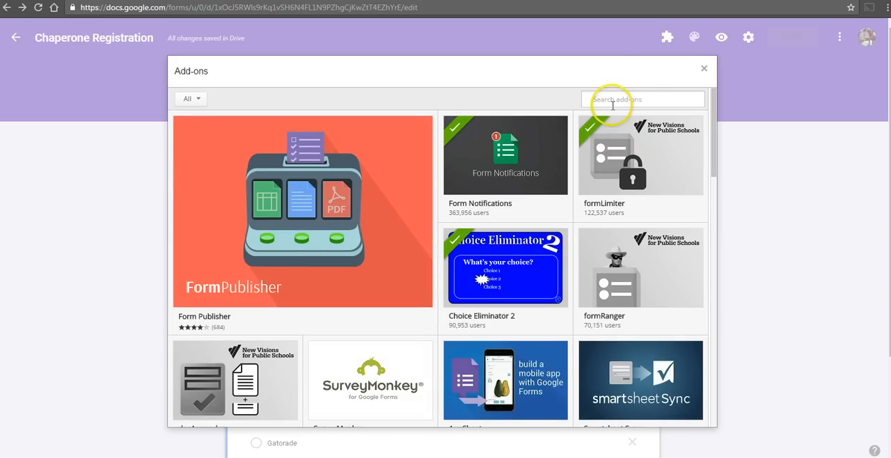
left_click(703, 68)
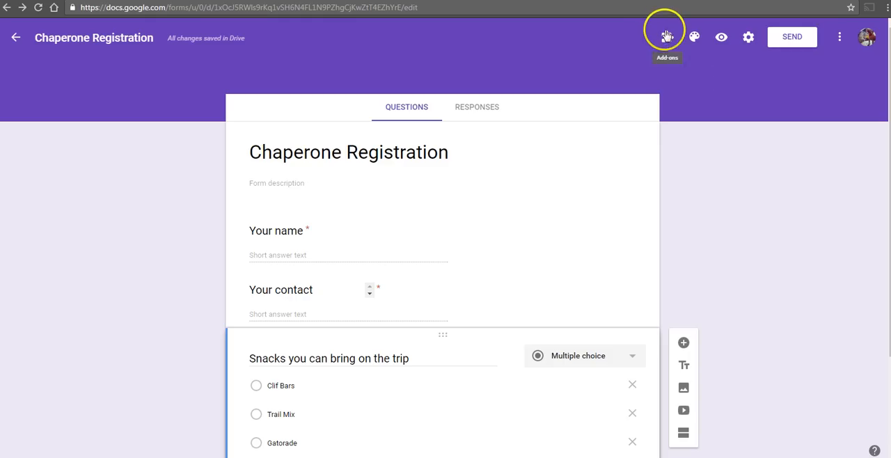
- In formLimiter, limit the form to a maximum of 10 responses and save and enable it
left_click(667, 36)
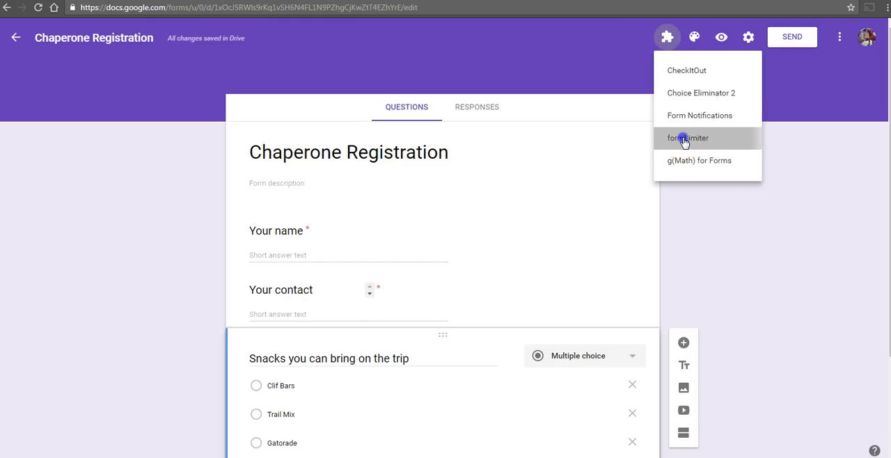
left_click(687, 138)
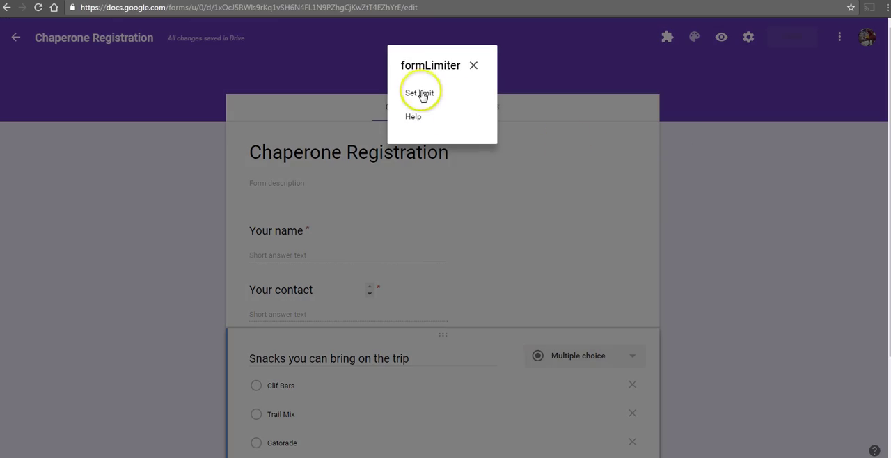
left_click(420, 92)
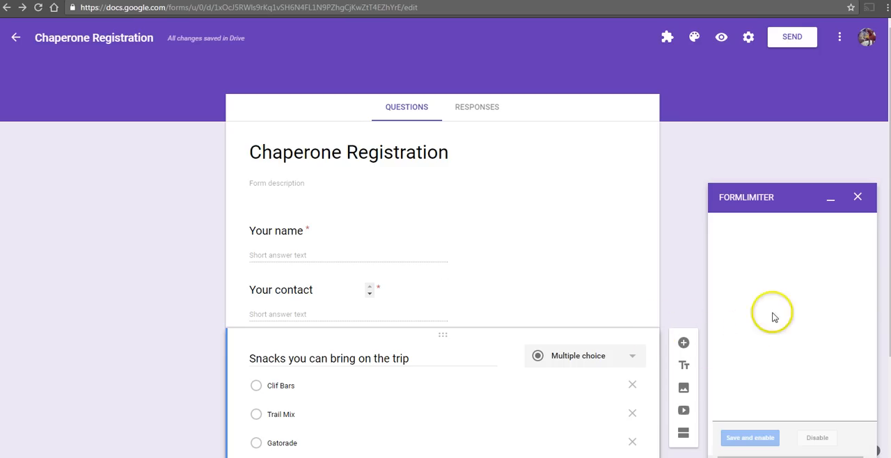
left_click(766, 245)
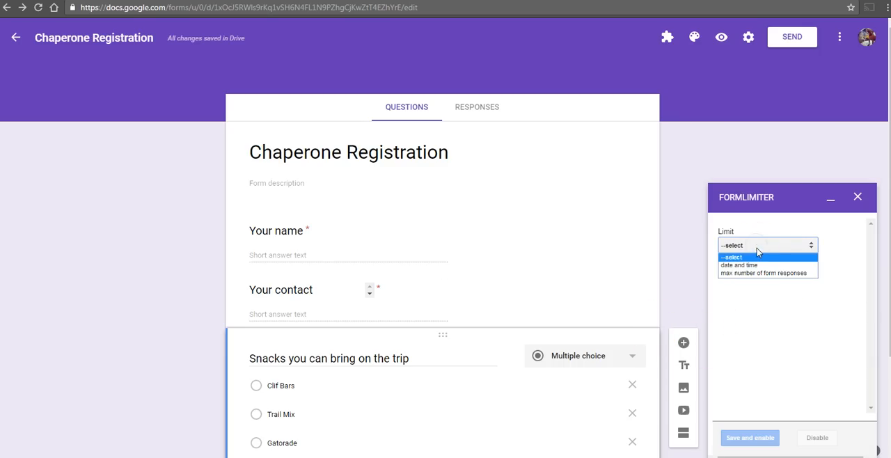
mouse_move(772, 273)
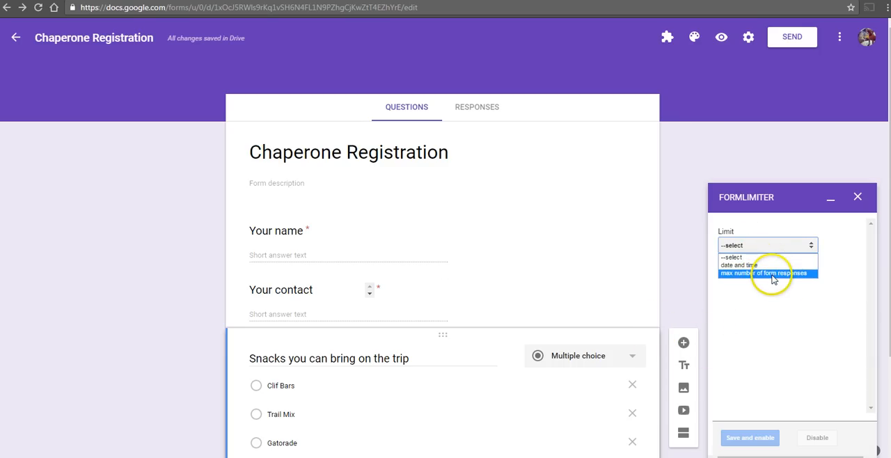
left_click(763, 273)
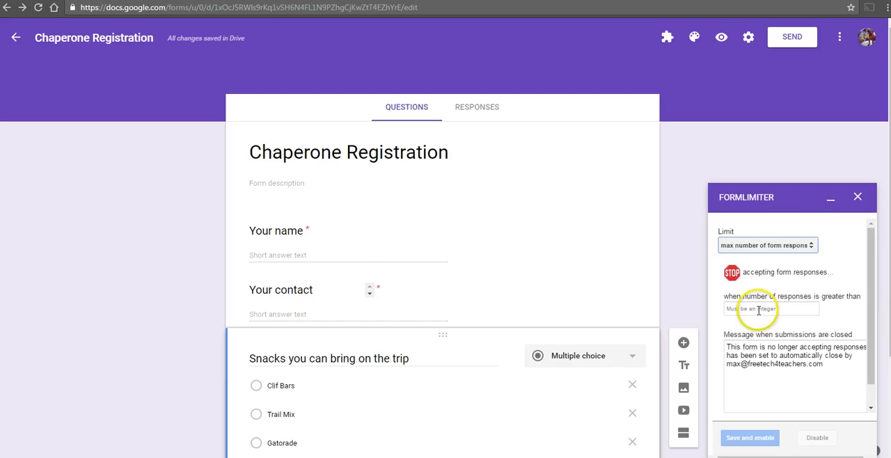
type("10")
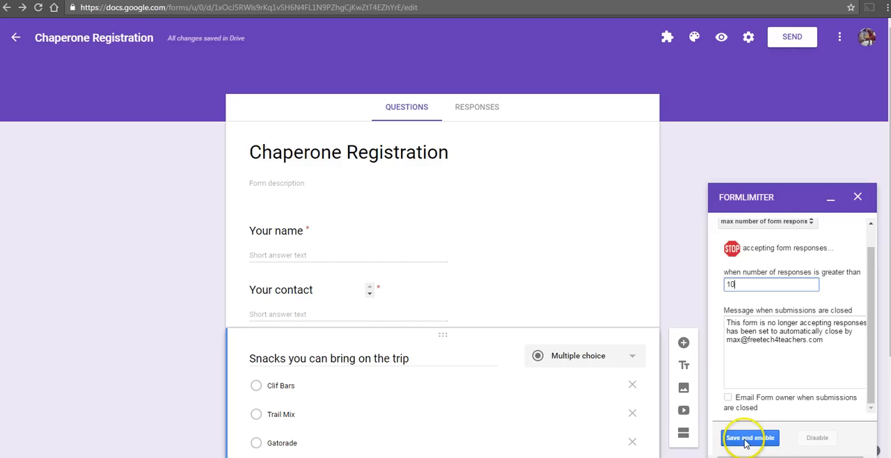
left_click(749, 437)
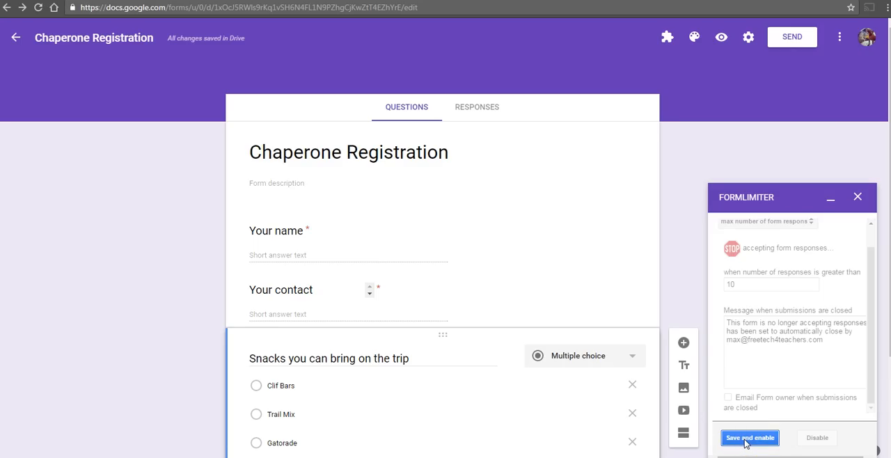
left_click(749, 437)
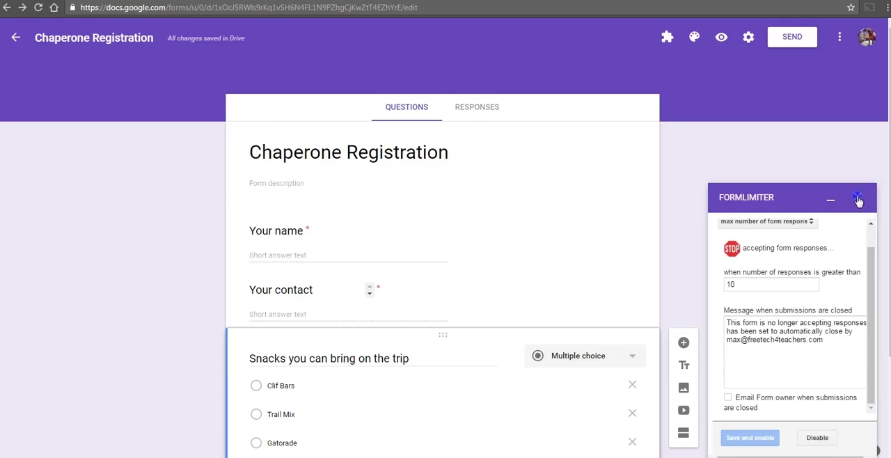
- Close the formLimiter sidebar to review the Snacks question
left_click(858, 198)
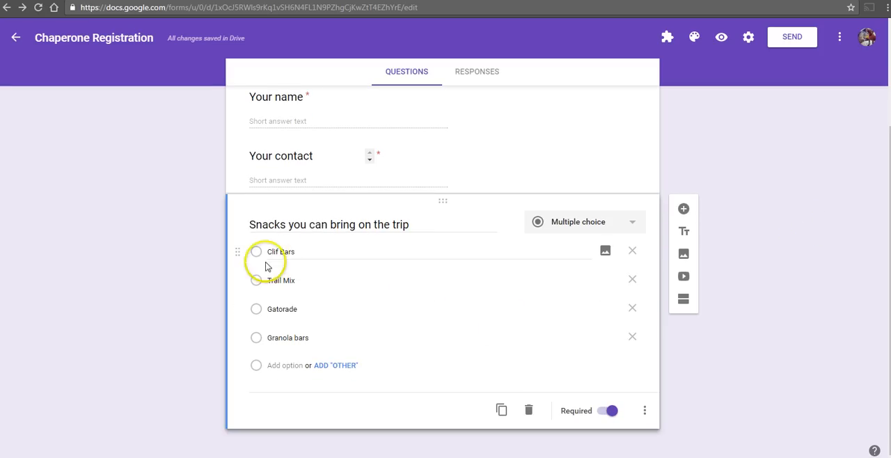
mouse_move(459, 201)
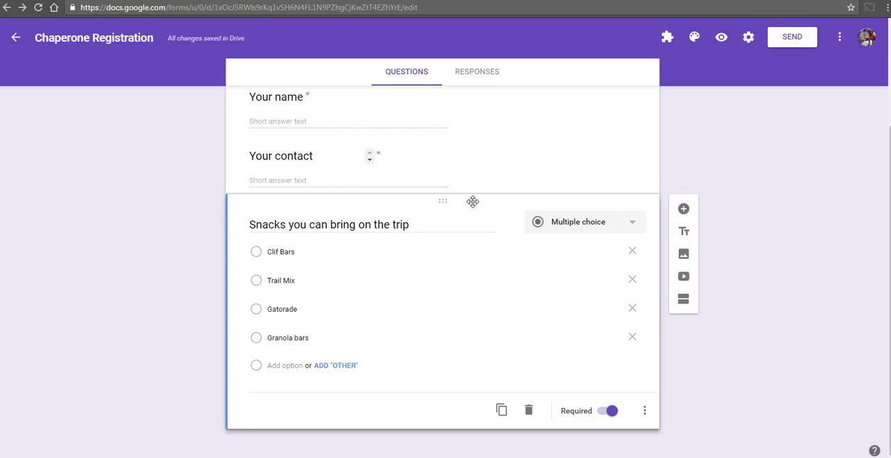
mouse_move(547, 211)
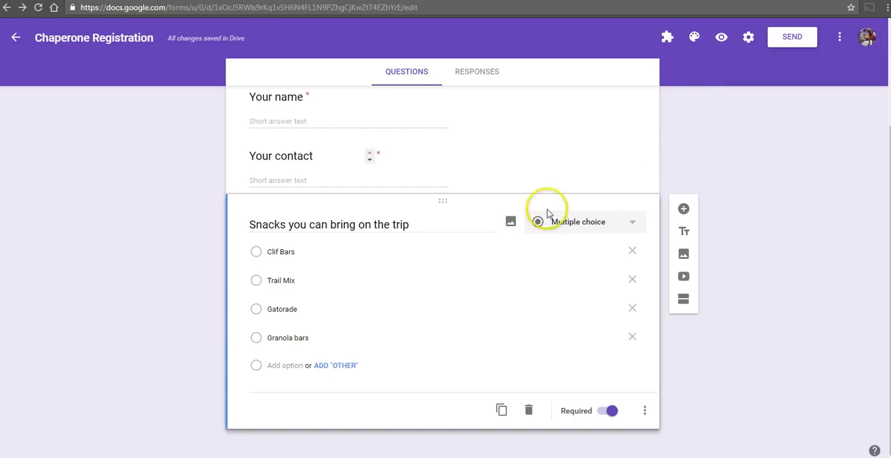
- In Choice Eliminator 2, select the snacks question and enable Eliminate Choices
left_click(665, 36)
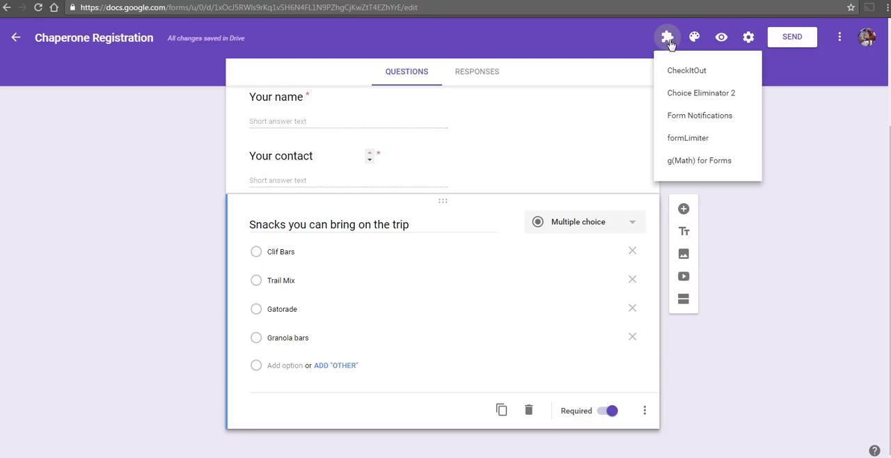
mouse_move(701, 92)
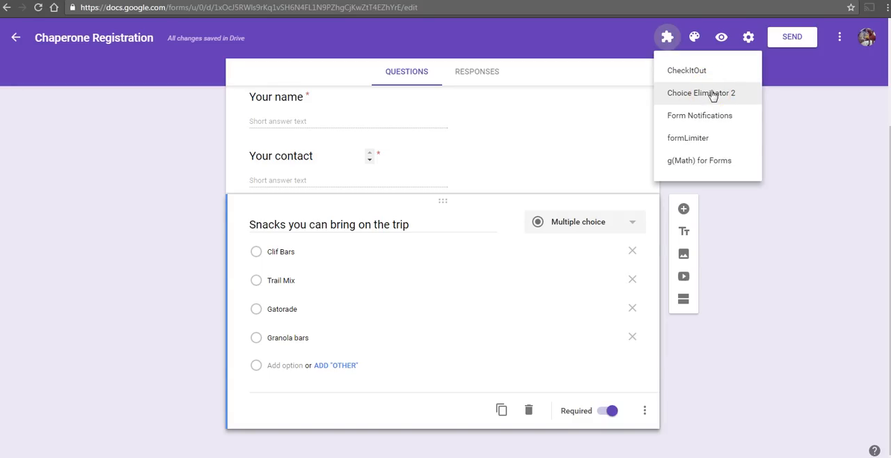
left_click(701, 92)
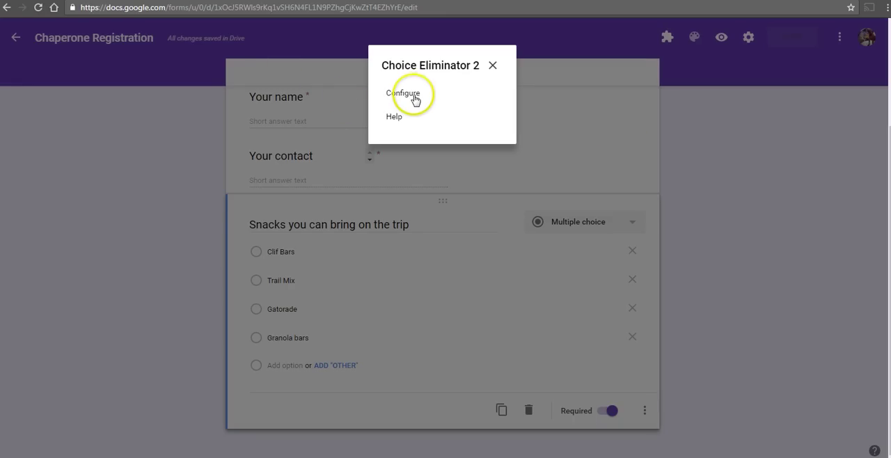
left_click(402, 92)
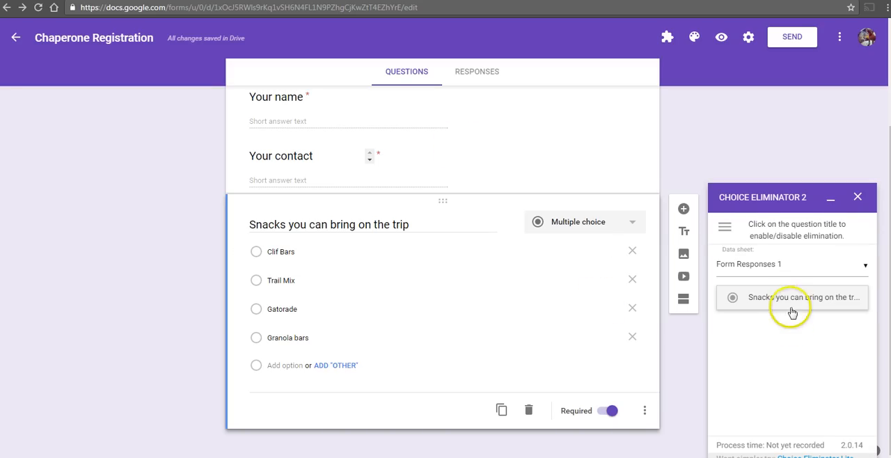
left_click(790, 298)
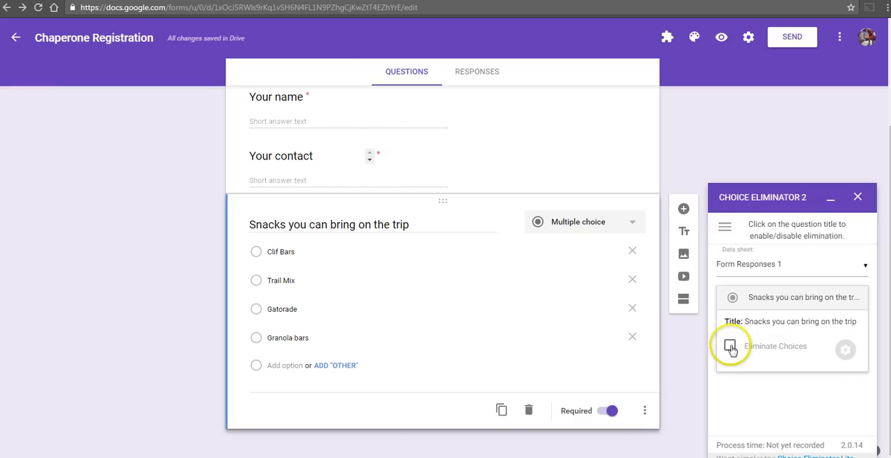
left_click(730, 345)
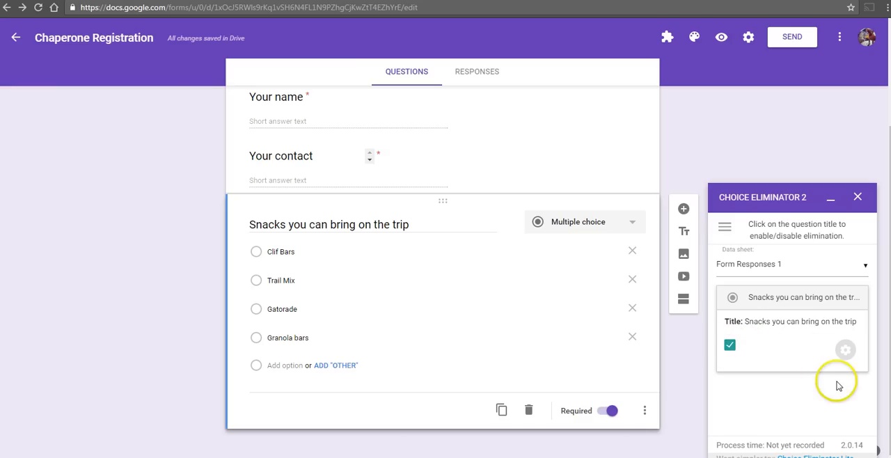
- Set each of the four snack choices to a limit of 2 and save the settings
left_click(845, 349)
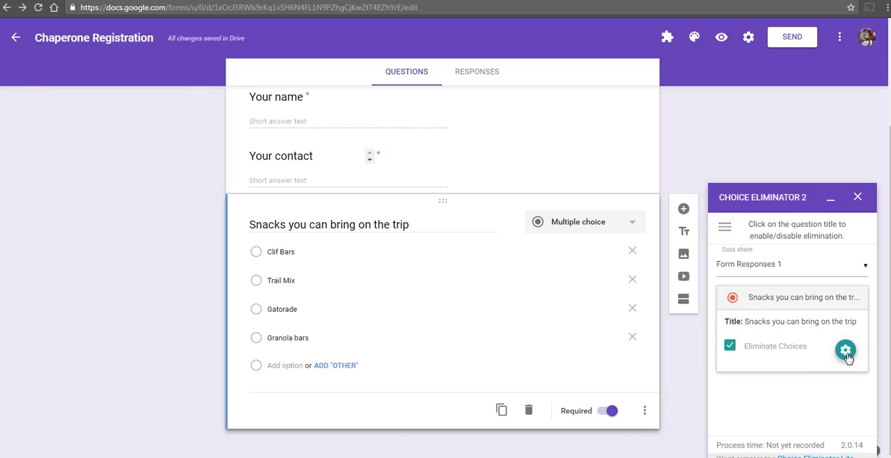
left_click(846, 350)
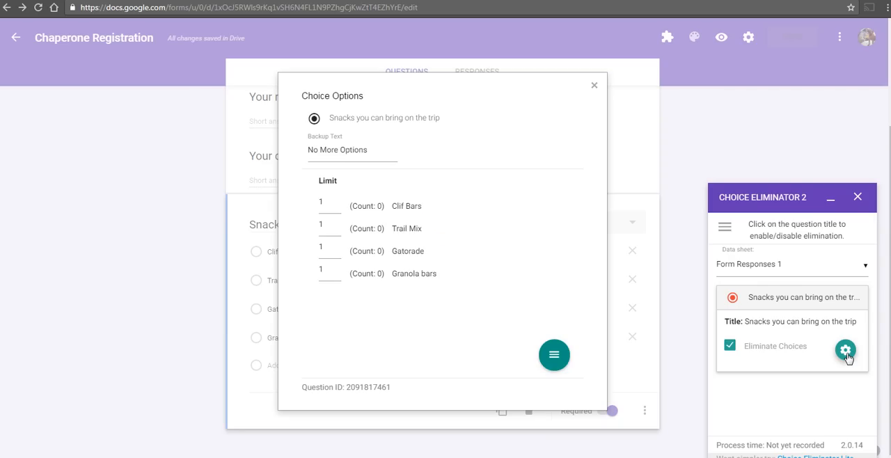
mouse_move(723, 353)
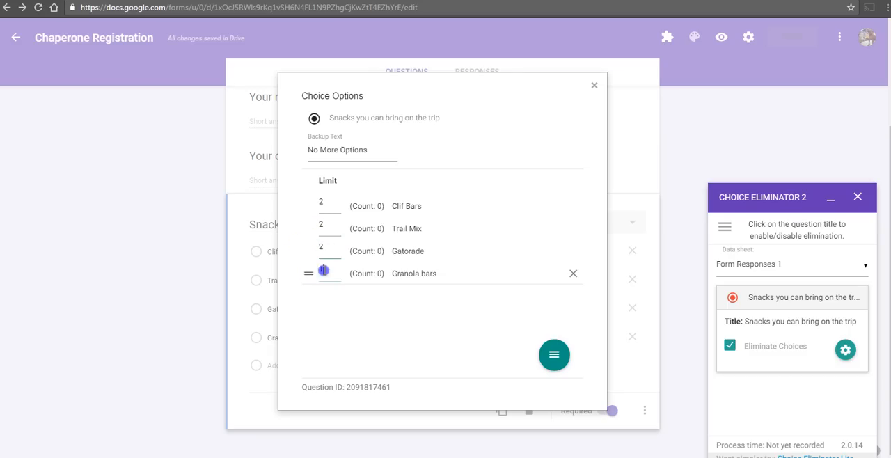
left_click(323, 273)
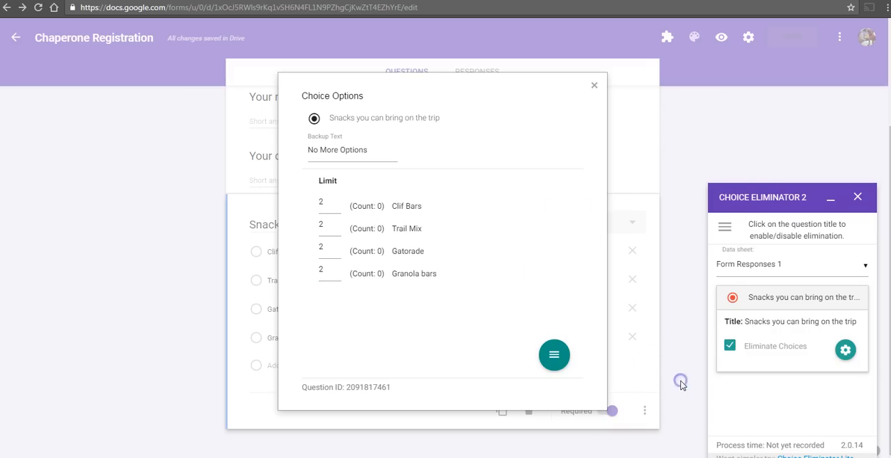
left_click(554, 355)
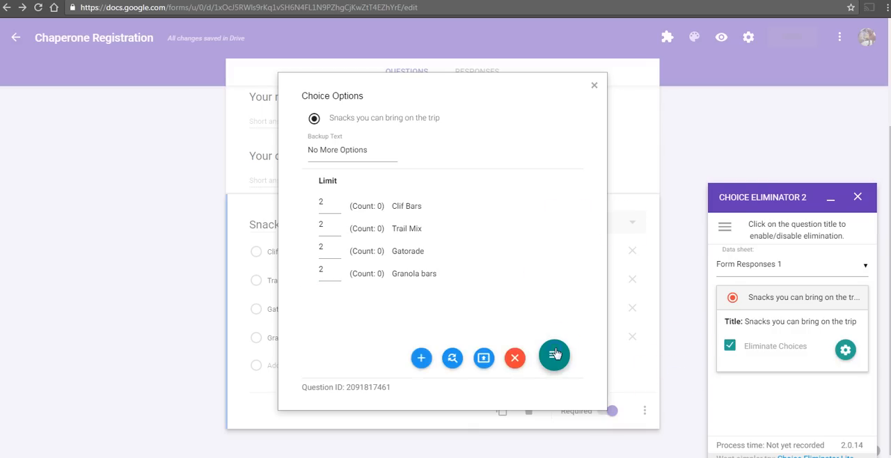
left_click(595, 85)
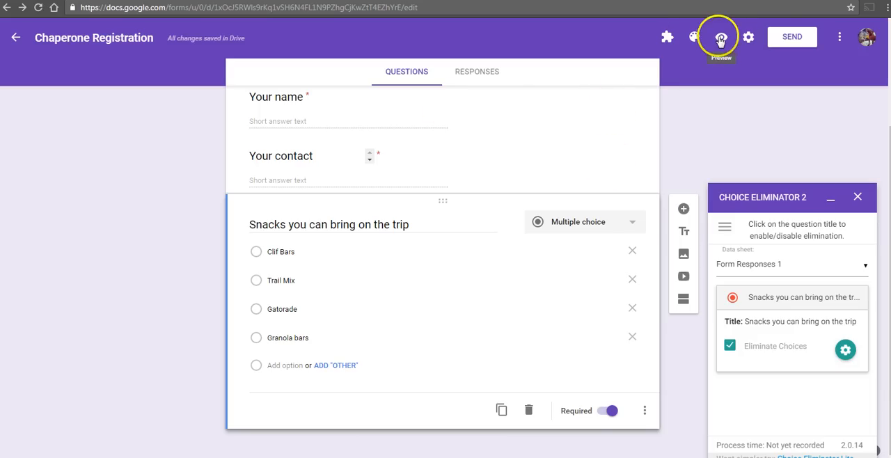
left_click(721, 36)
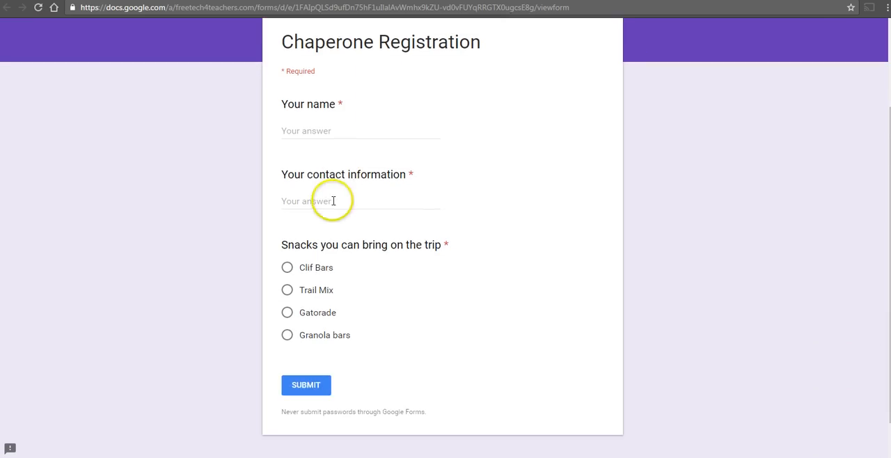
left_click(359, 131)
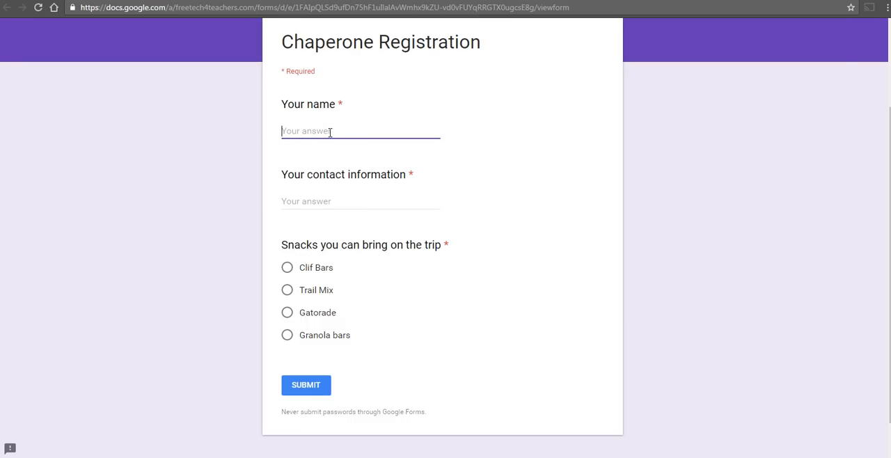
type("Dad #1`")
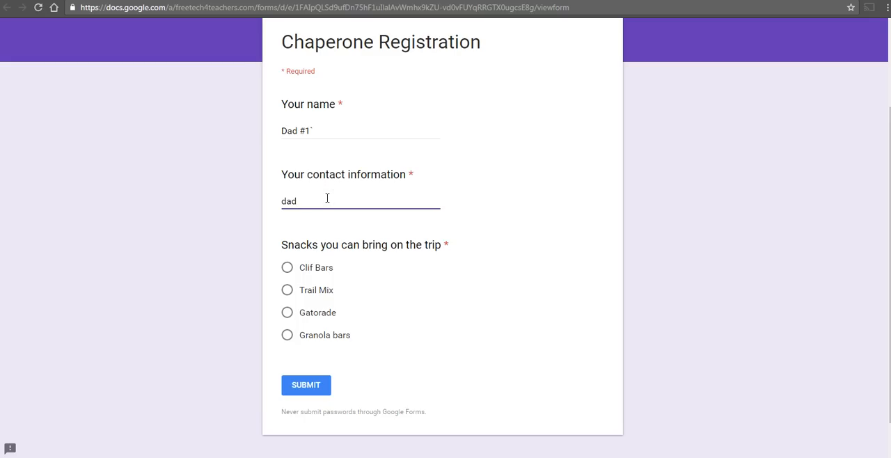
type("@dad.com")
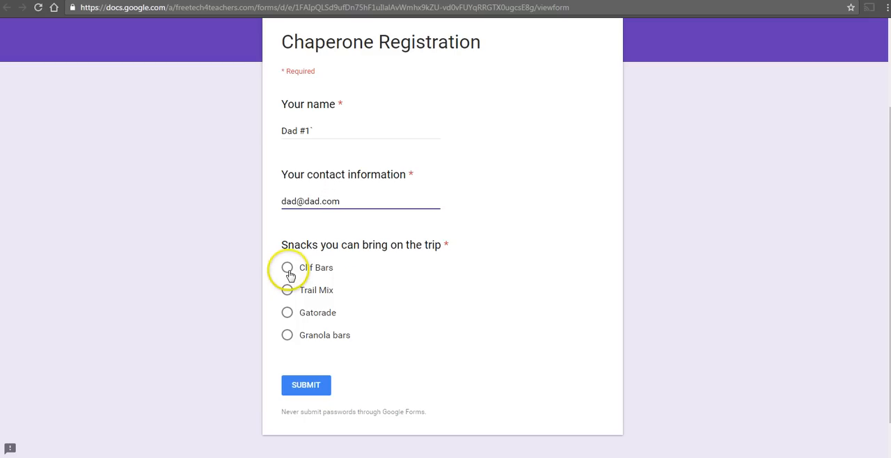
left_click(307, 384)
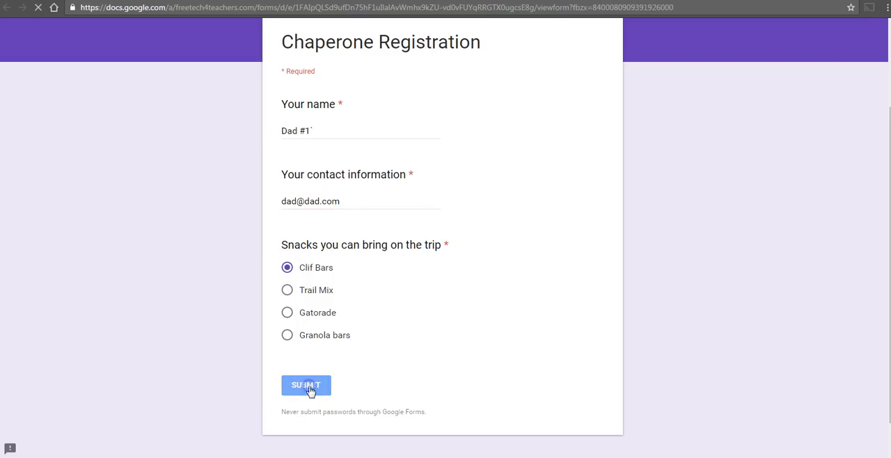
left_click(306, 384)
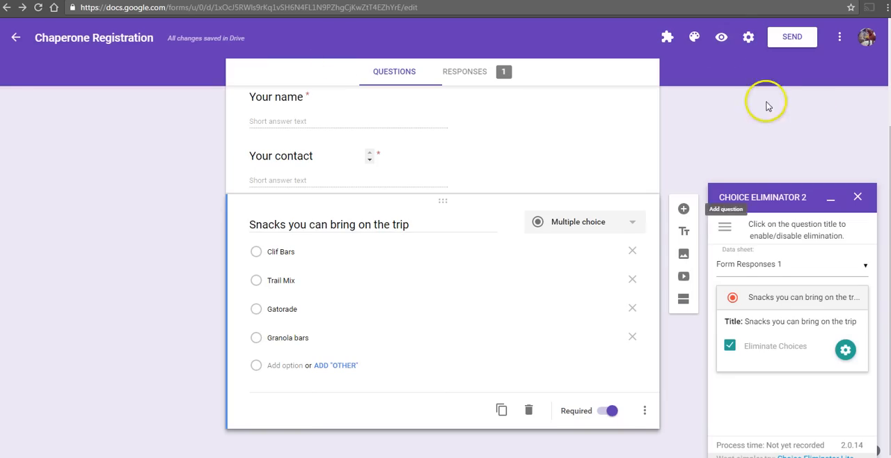
left_click(721, 36)
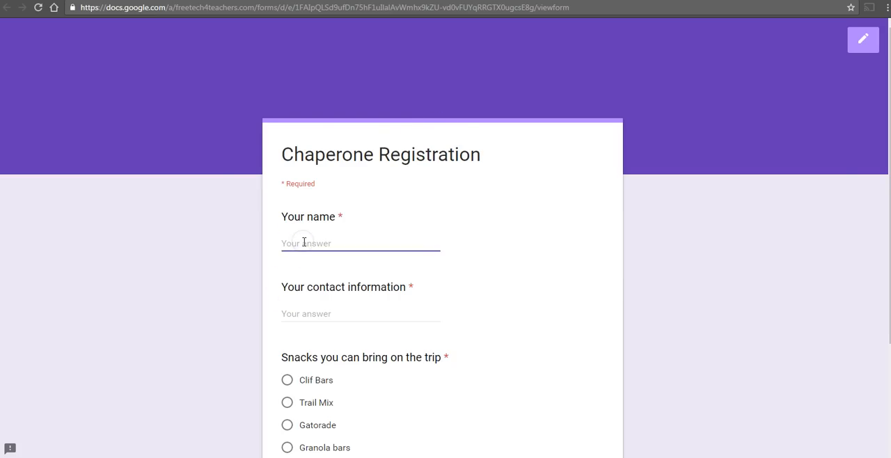
type("Mom #1")
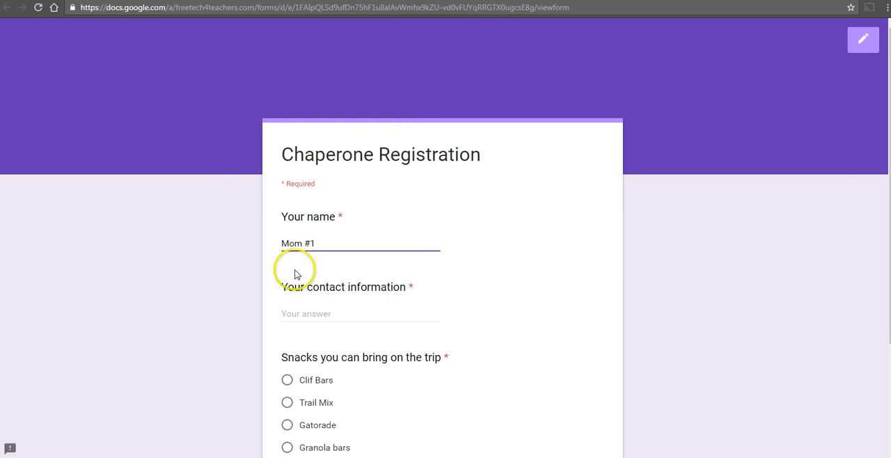
type("mom@")
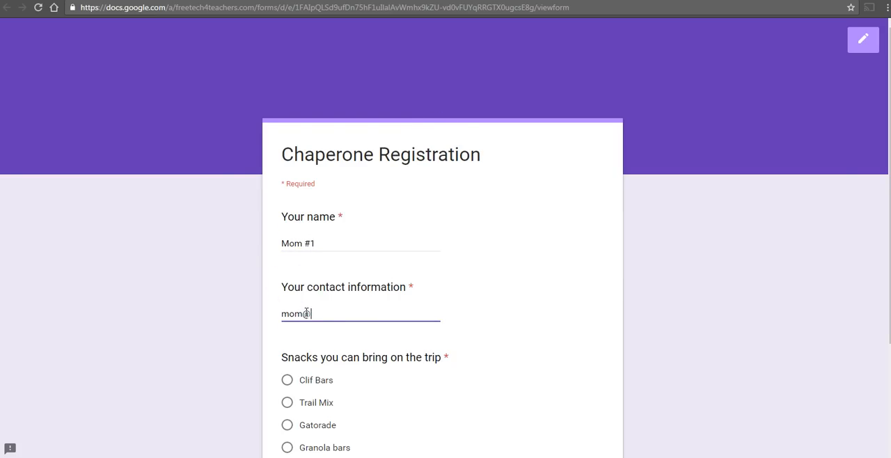
type("mom.com")
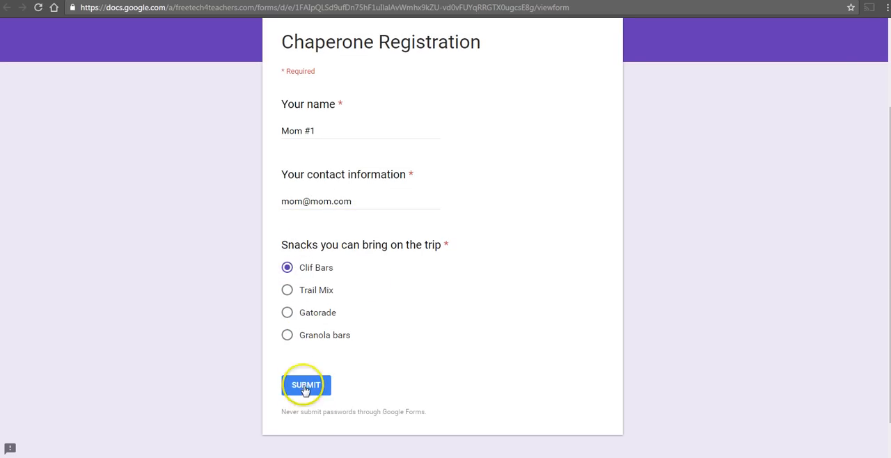
left_click(304, 384)
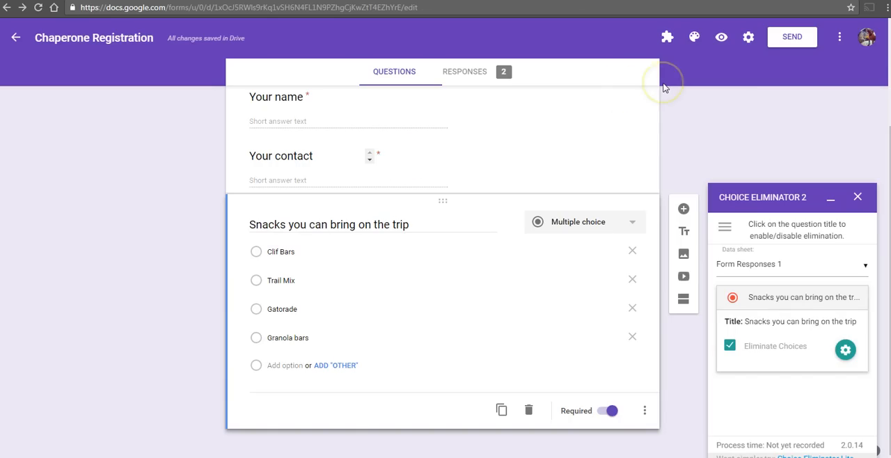
left_click(632, 250)
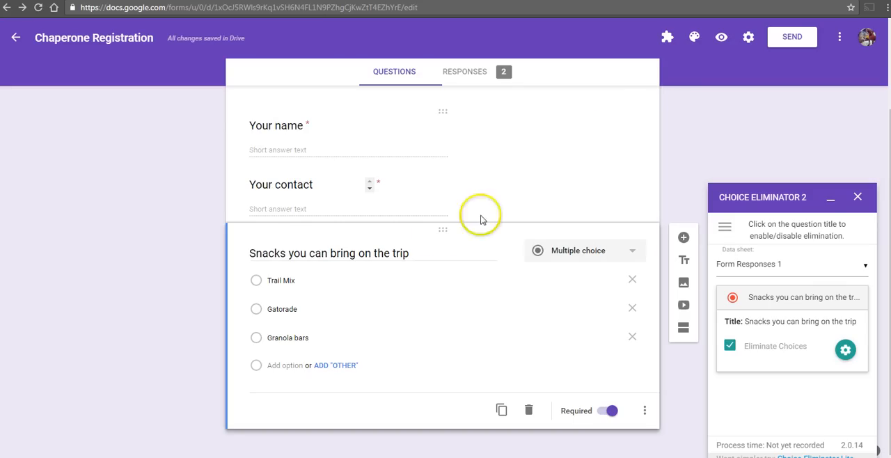
mouse_move(694, 36)
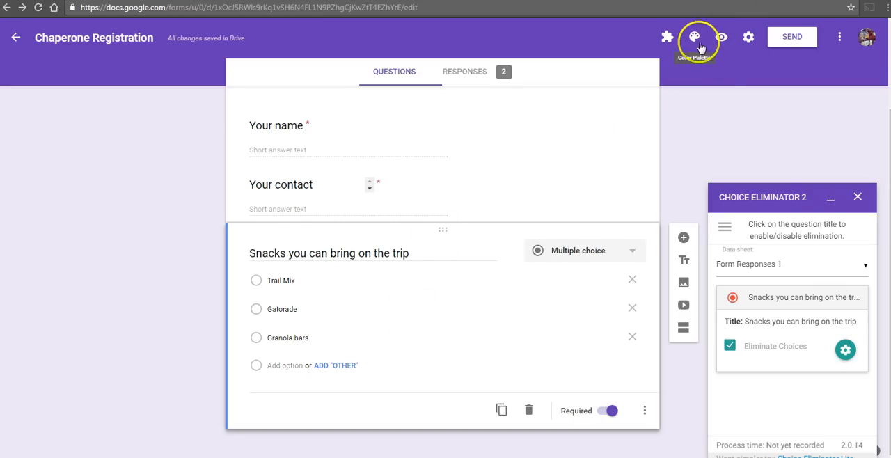
left_click(721, 36)
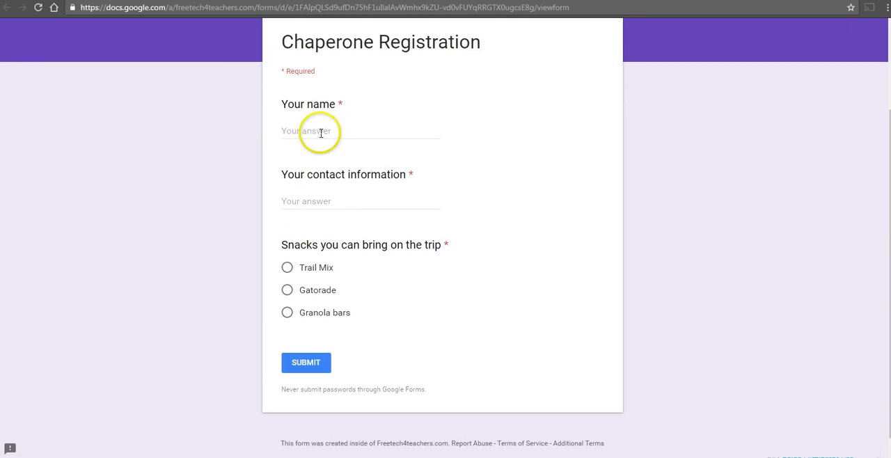
type("Dad #2")
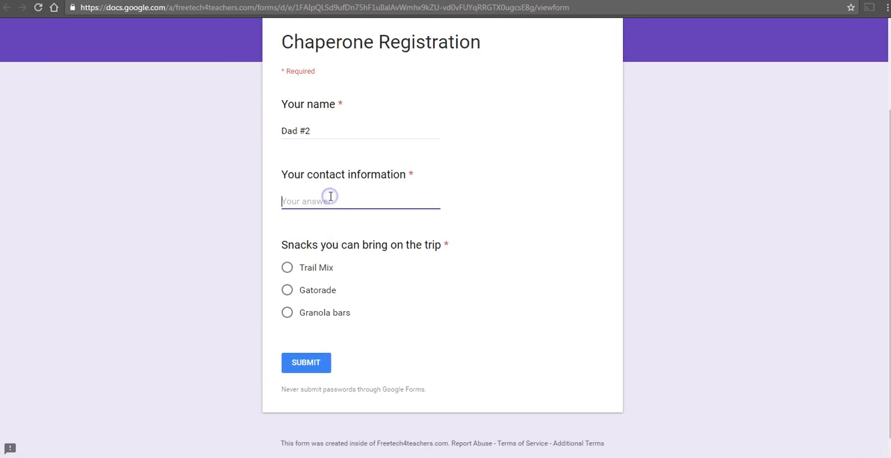
type("dad@dad")
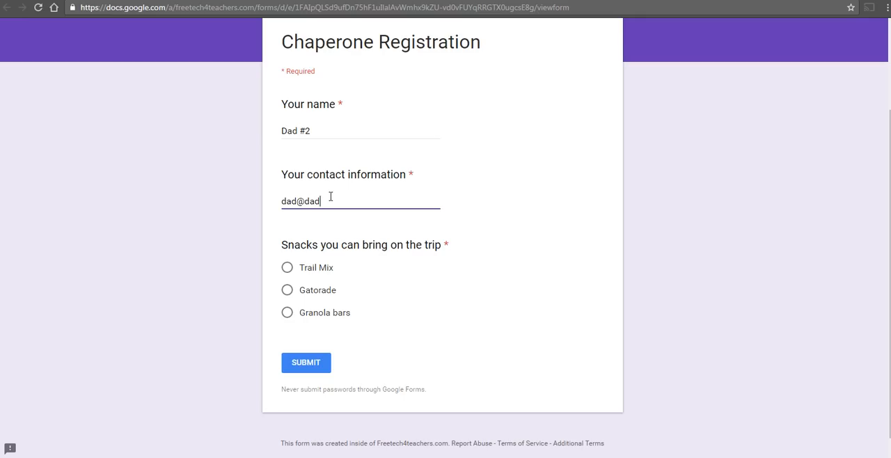
type("2.com")
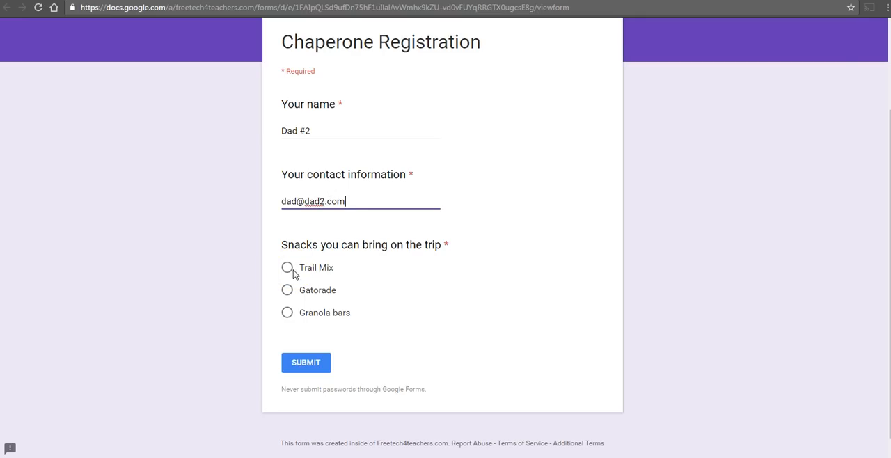
mouse_move(333, 335)
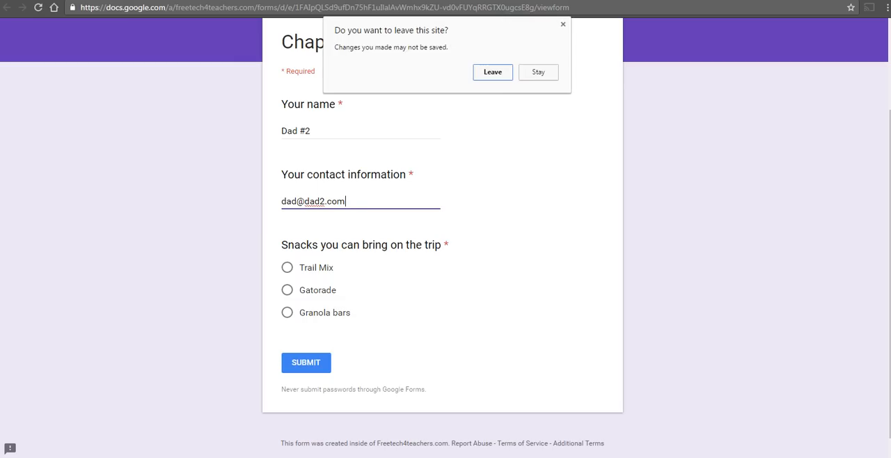
left_click(493, 73)
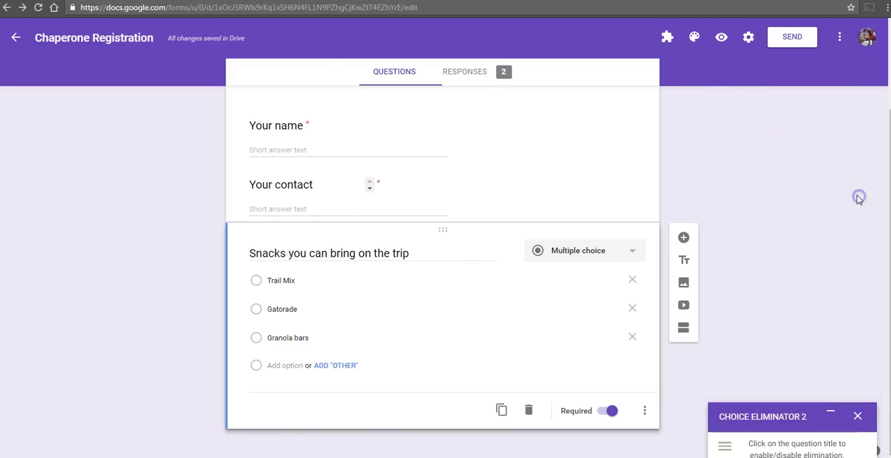
- In Form Notifications, turn on email notifications to the form owner
left_click(665, 36)
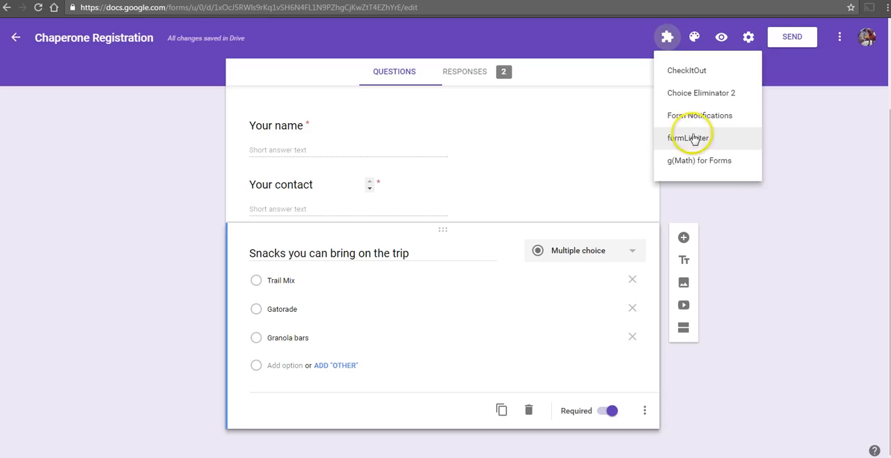
left_click(699, 116)
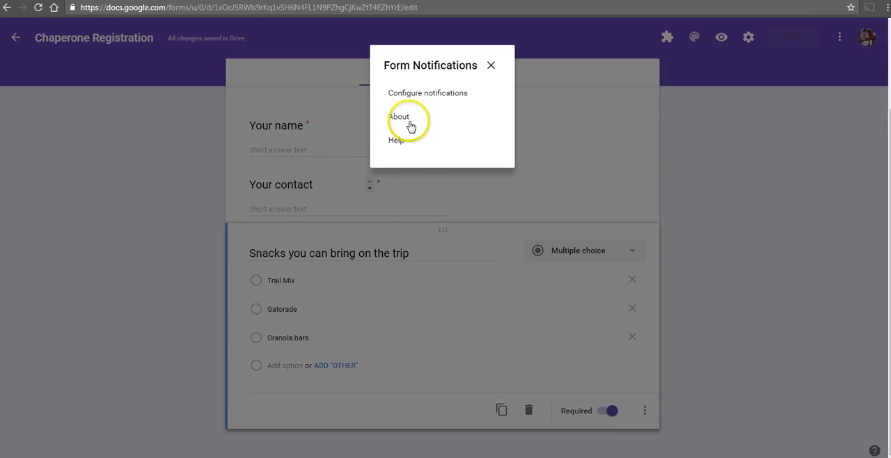
left_click(490, 65)
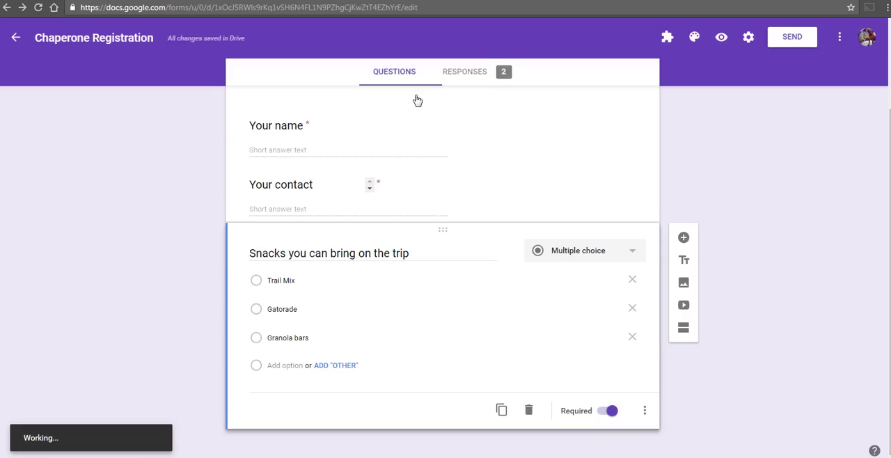
left_click(838, 37)
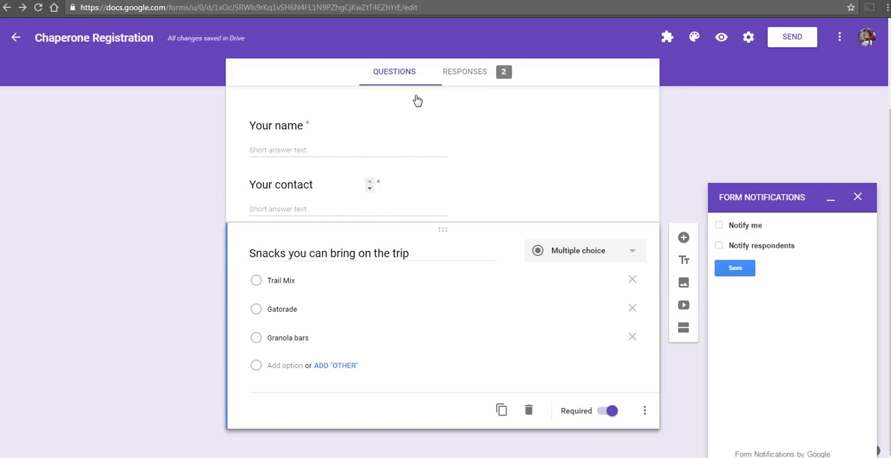
left_click(718, 225)
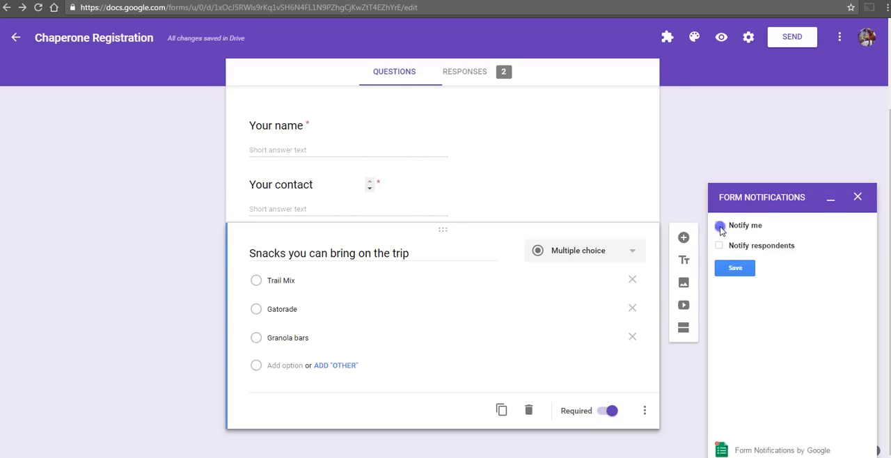
left_click(718, 226)
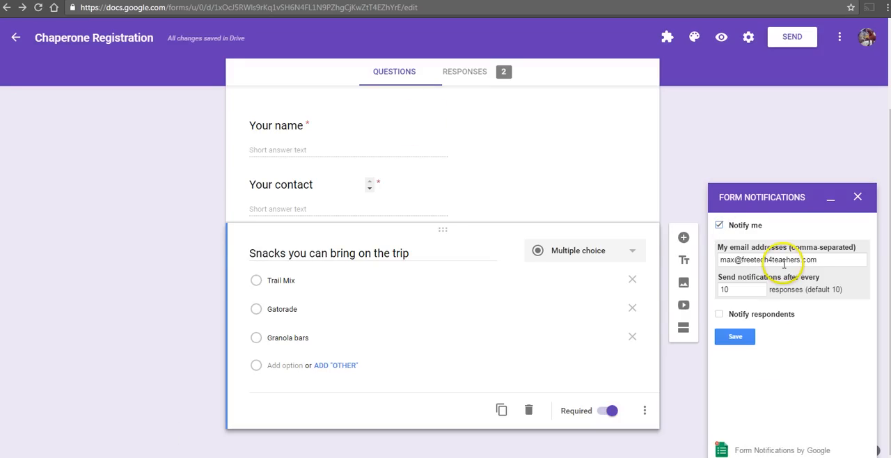
- Set notifications to fire after every 1 response, save, and view the Responses summary
left_click(740, 290)
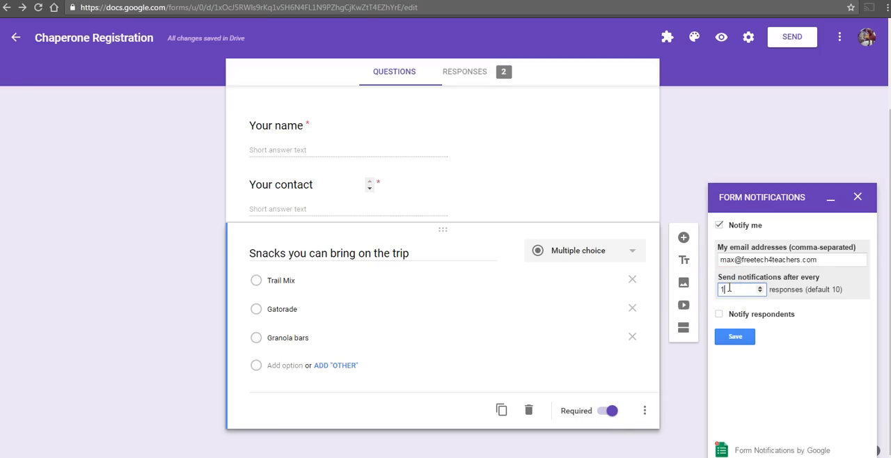
left_click(735, 337)
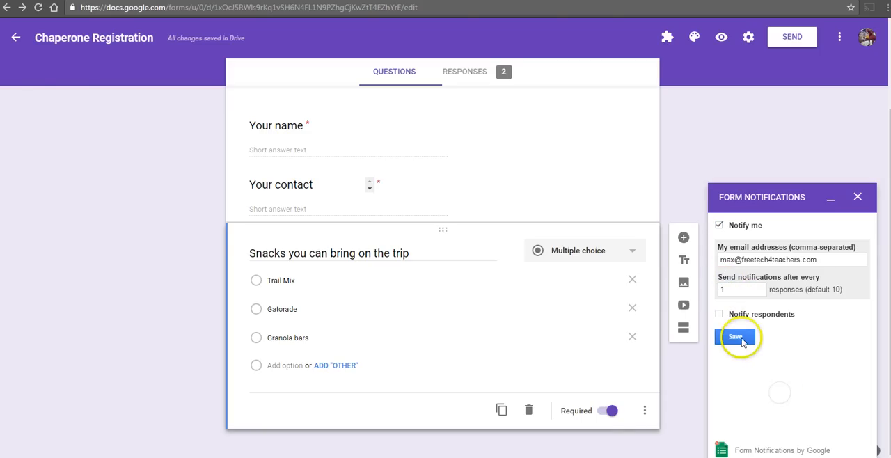
left_click(735, 336)
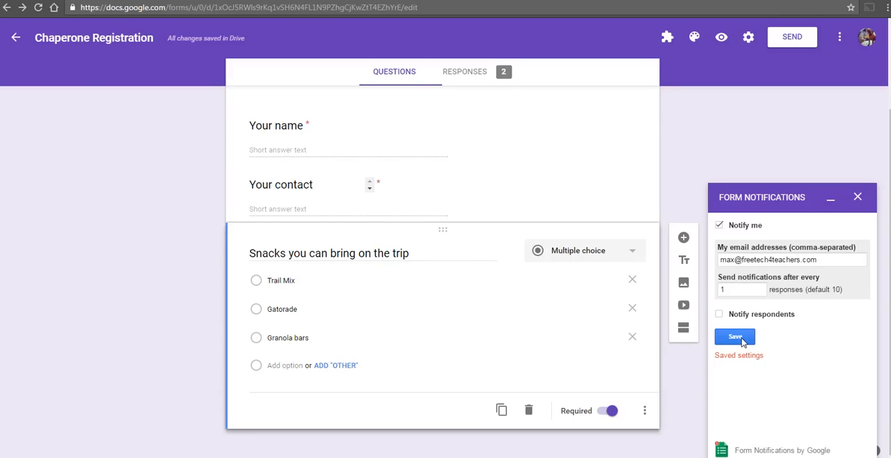
left_click(465, 71)
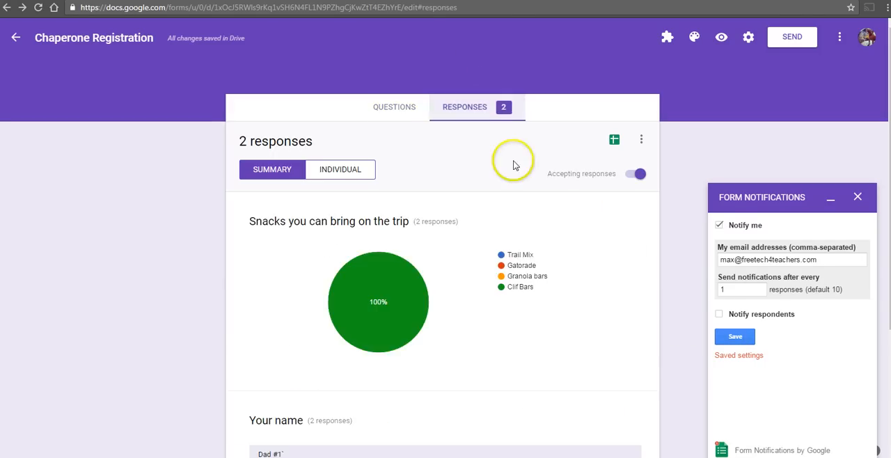
- Open the linked Chaperone Registration responses spreadsheet in Google Sheets
left_click(612, 139)
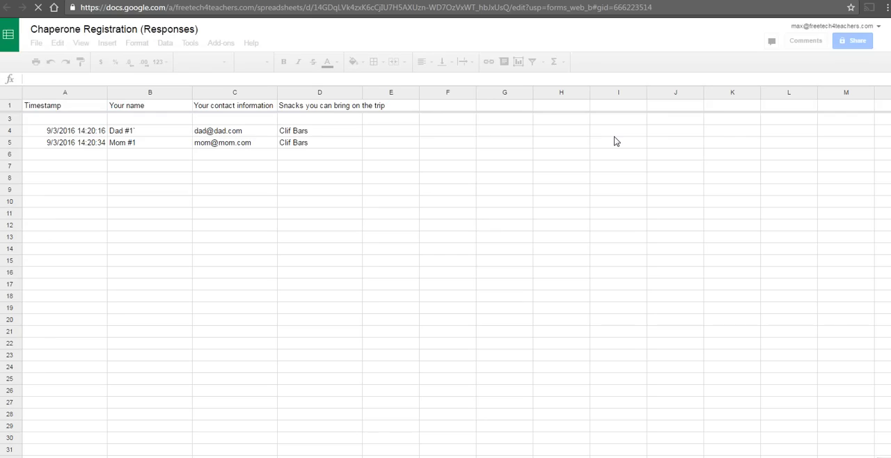